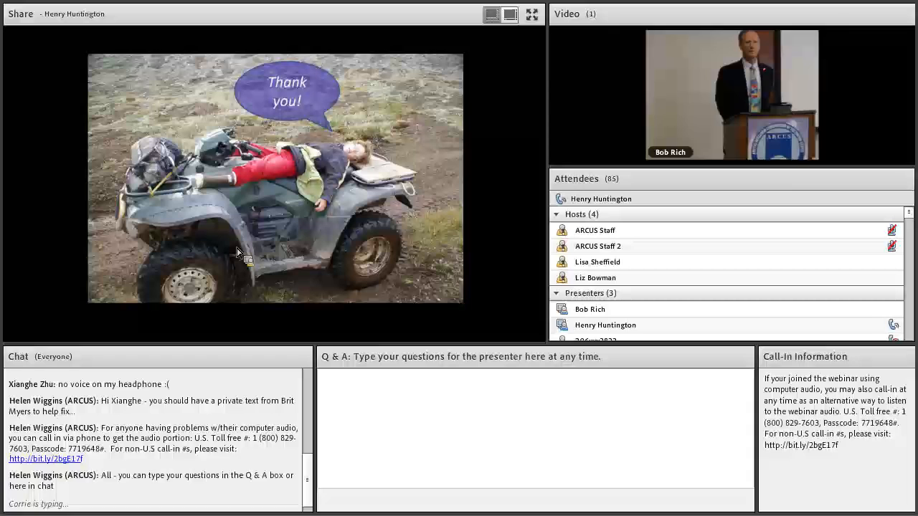
scroll(down, 3)
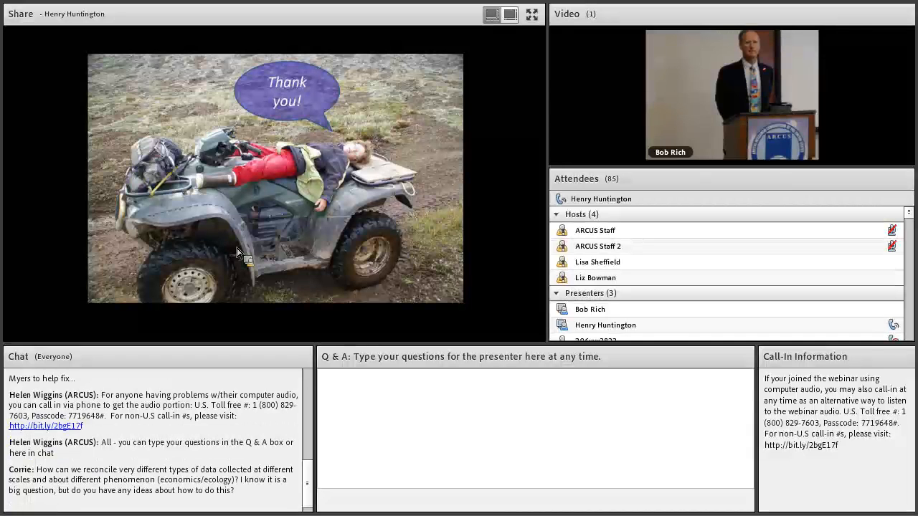